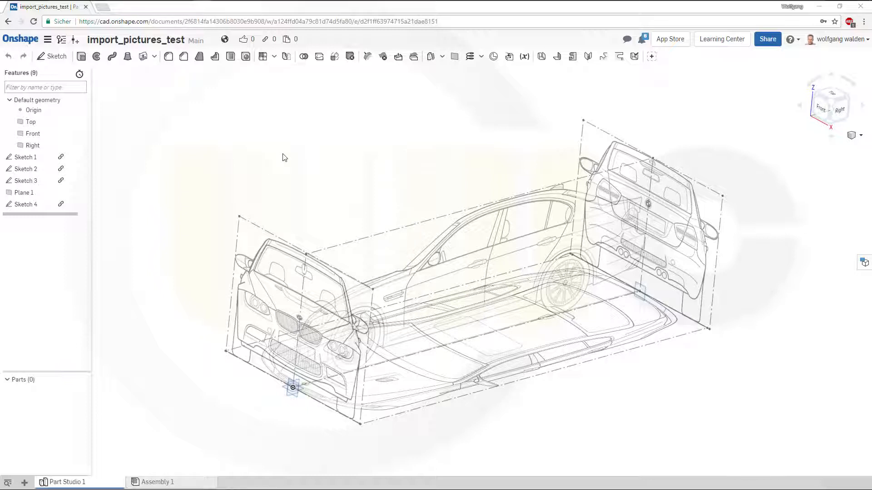
mouse_move(675, 237)
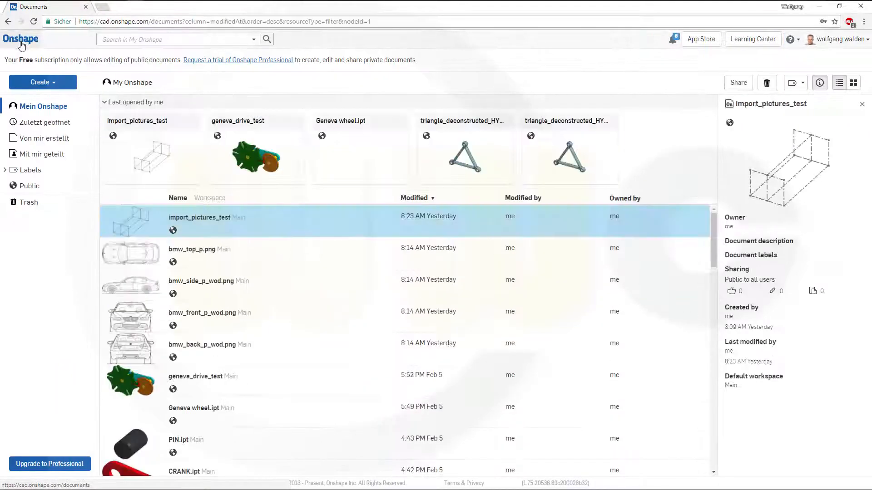
Step: Bring up Create > Import files and cancel the file picker without importing
click(43, 83)
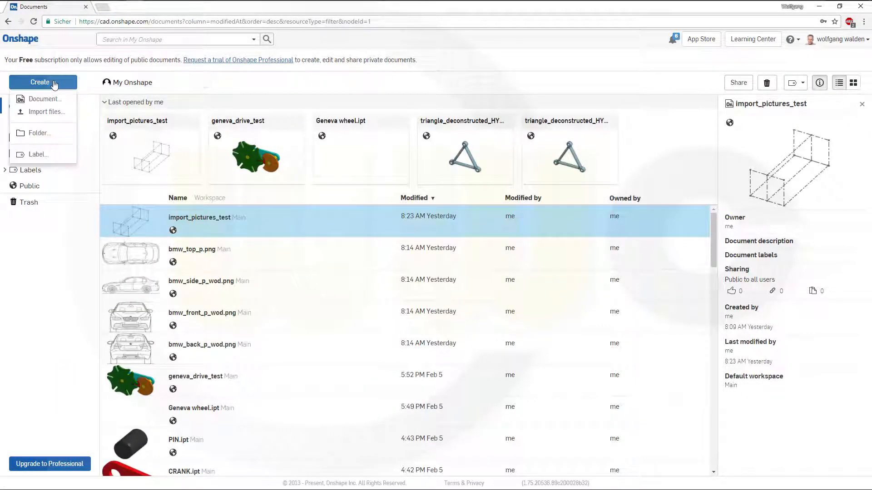
click(47, 111)
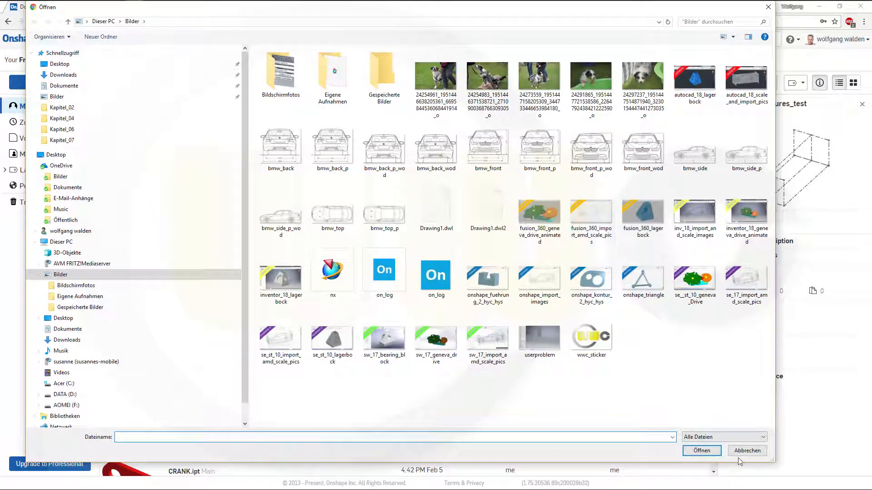
click(746, 451)
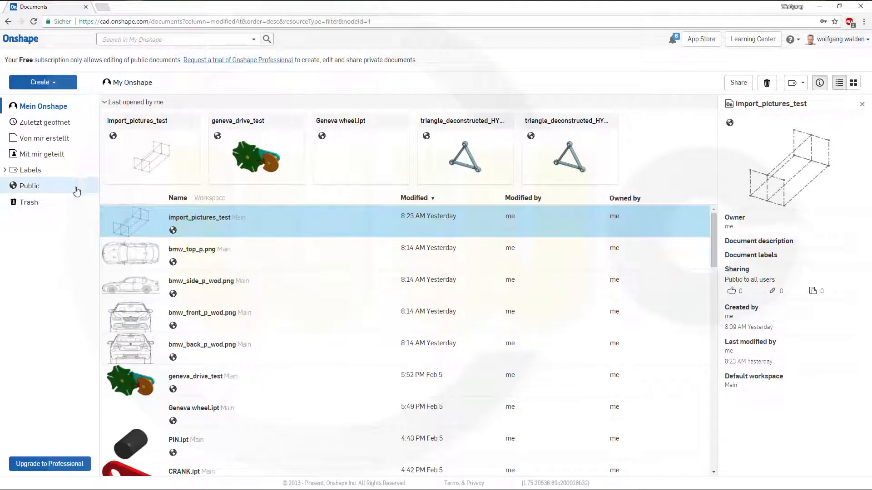
Step: Create a new public document named onshape_import_and_scale_pics
click(43, 83)
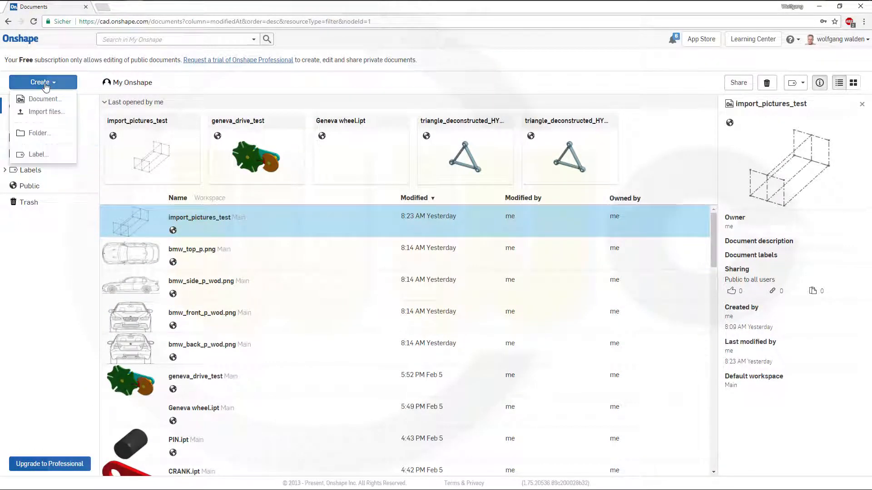
mouse_move(45, 102)
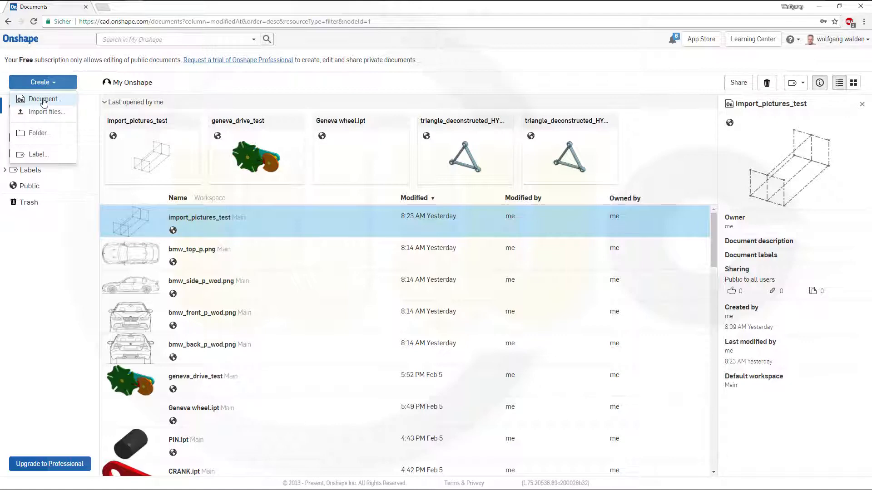
click(46, 99)
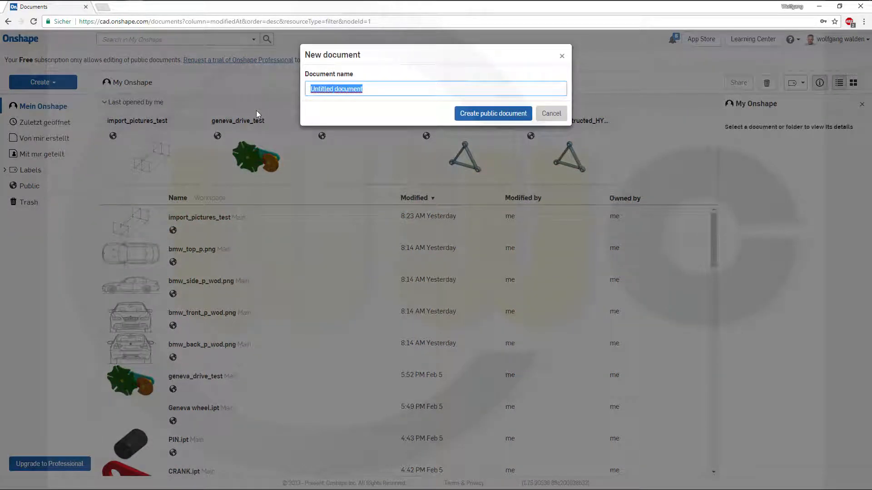
text(onshape_impor)
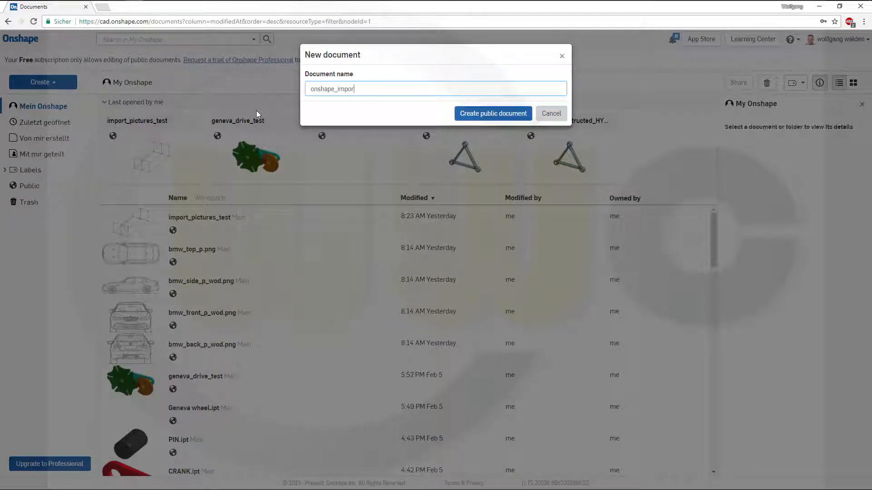
text(t_an)
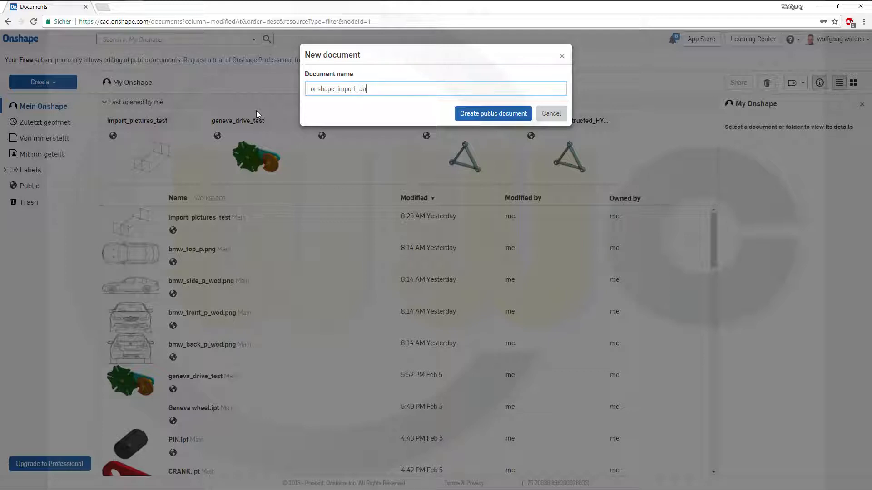
text(d_Scal)
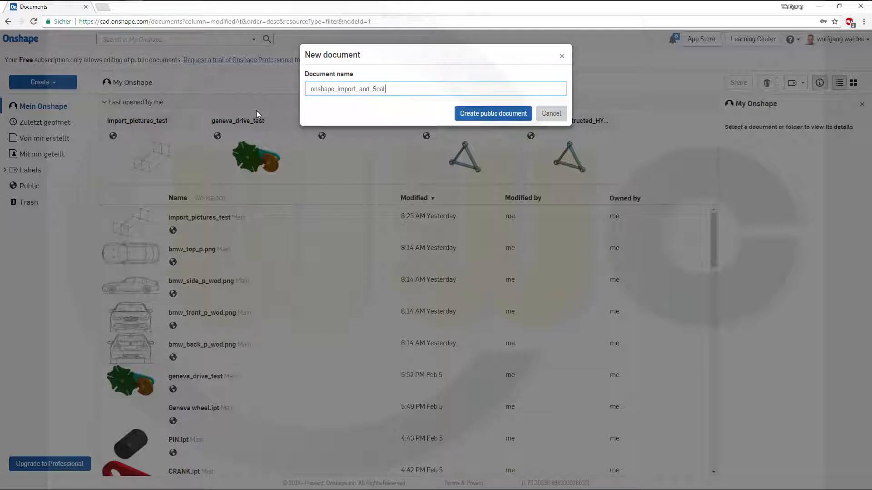
key(BackSpace)
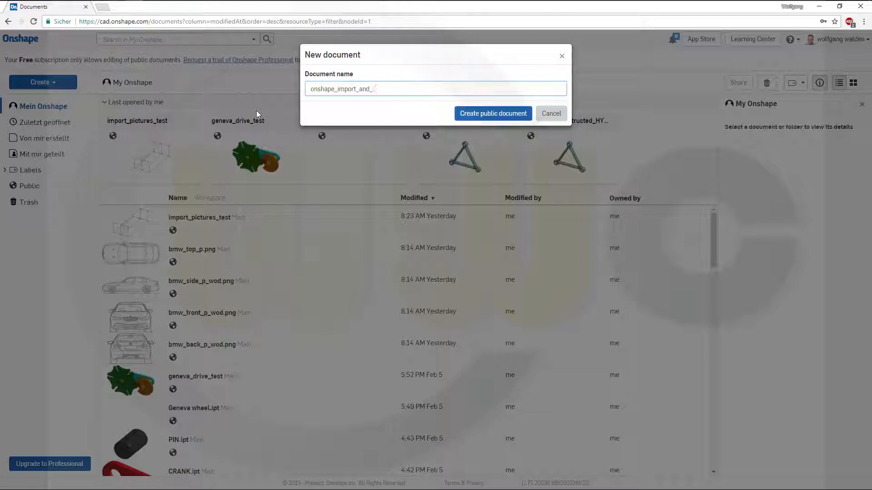
text(scale_)
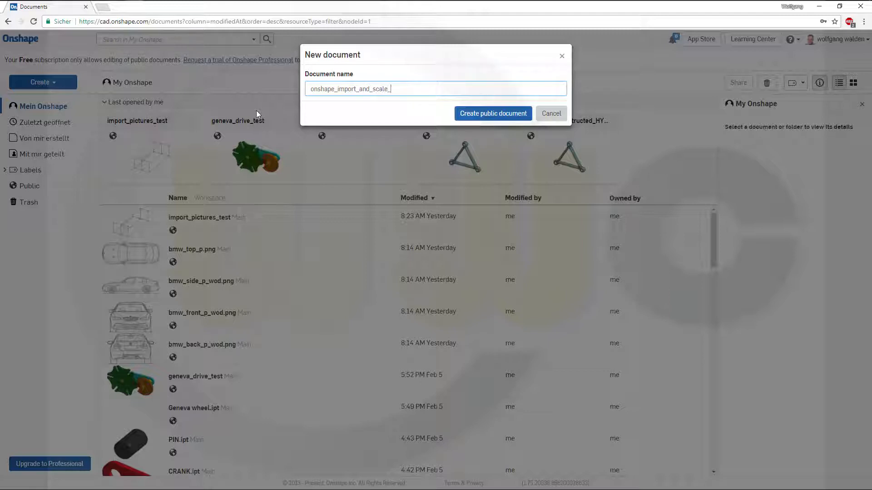
click(550, 113)
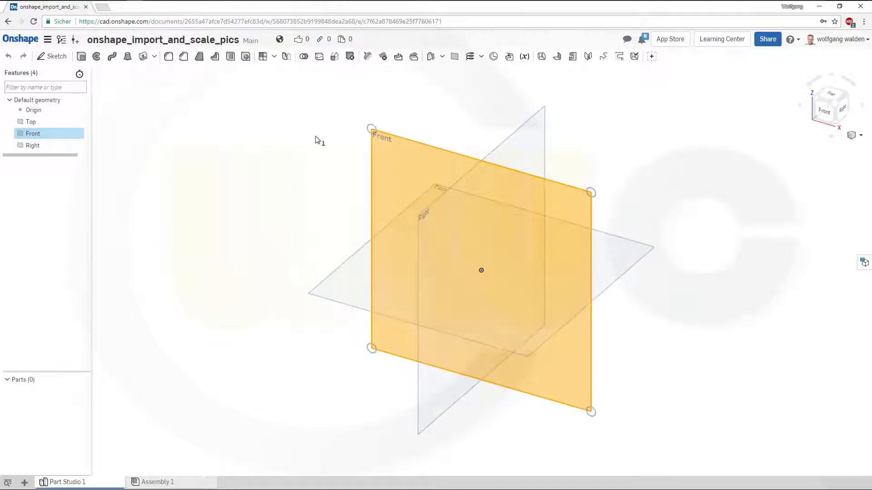
Step: Start Sketch 1 on the Front plane and begin inserting an image from other documents
click(52, 56)
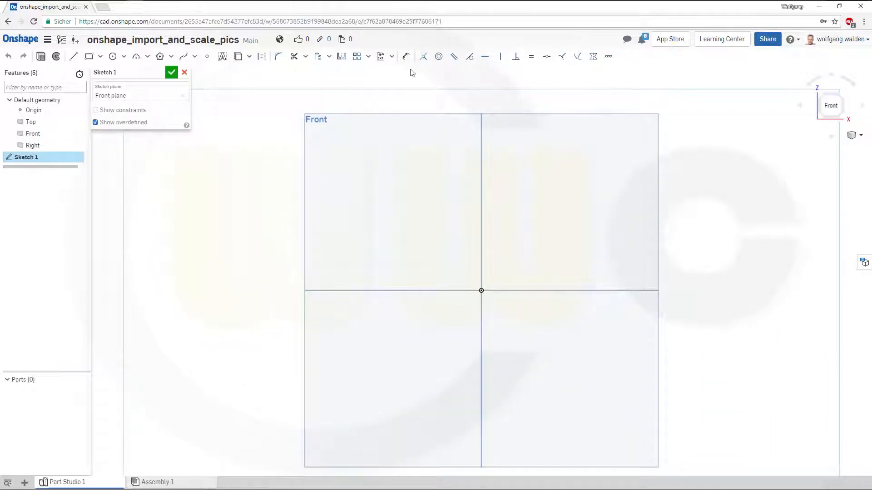
click(383, 56)
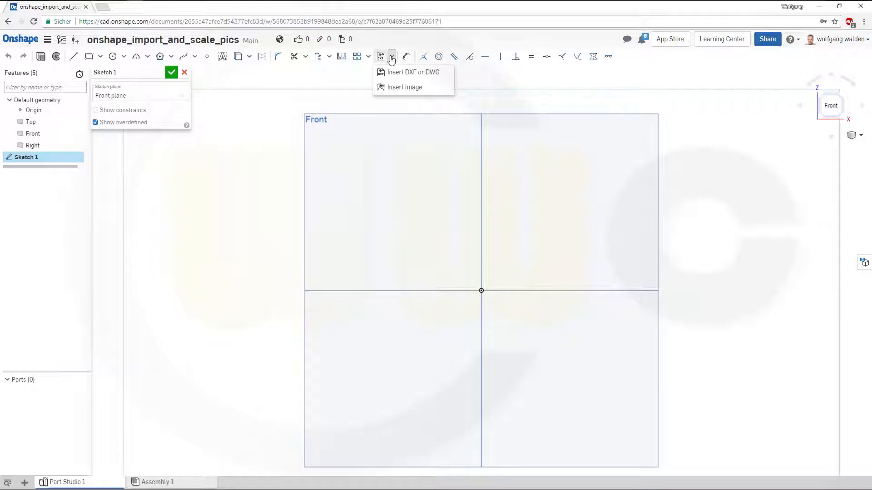
click(404, 87)
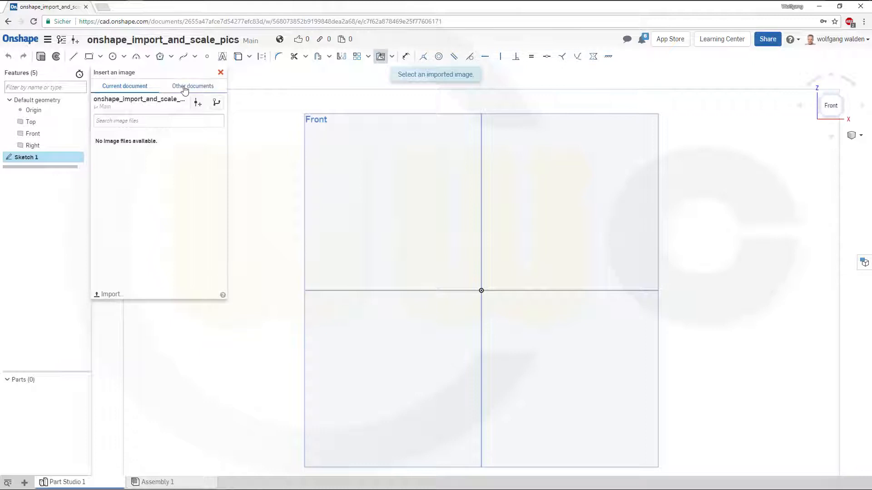
click(193, 87)
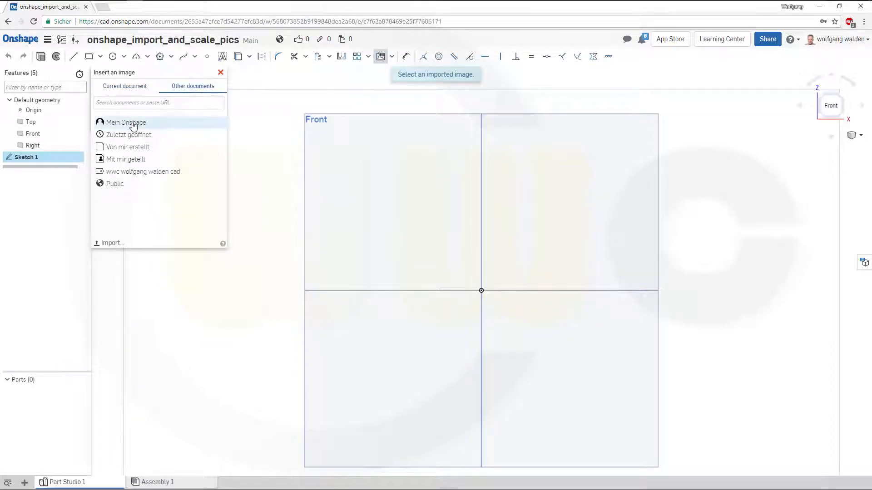
Step: Choose bmw_front_p_wod.png from Mein Onshape as the image to insert
click(126, 122)
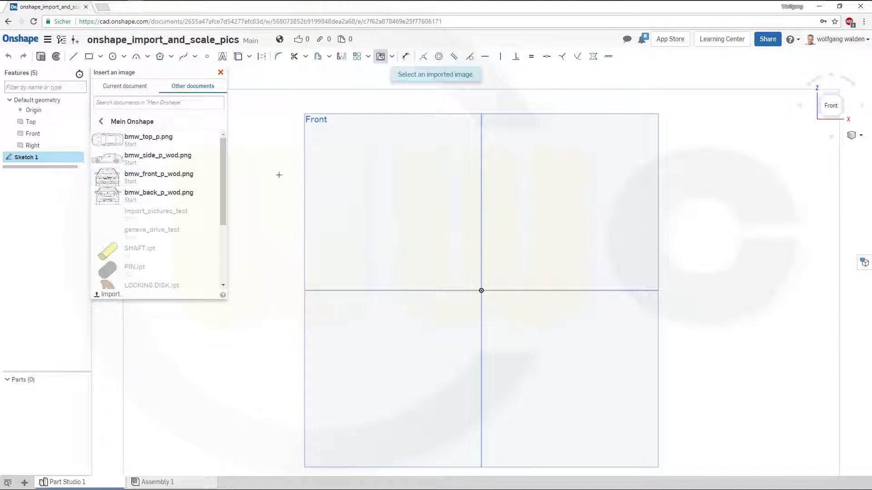
click(158, 175)
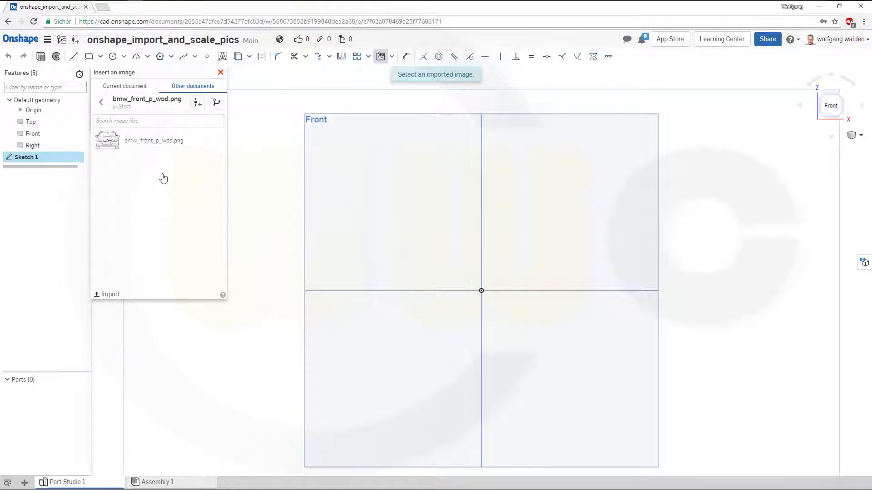
click(153, 140)
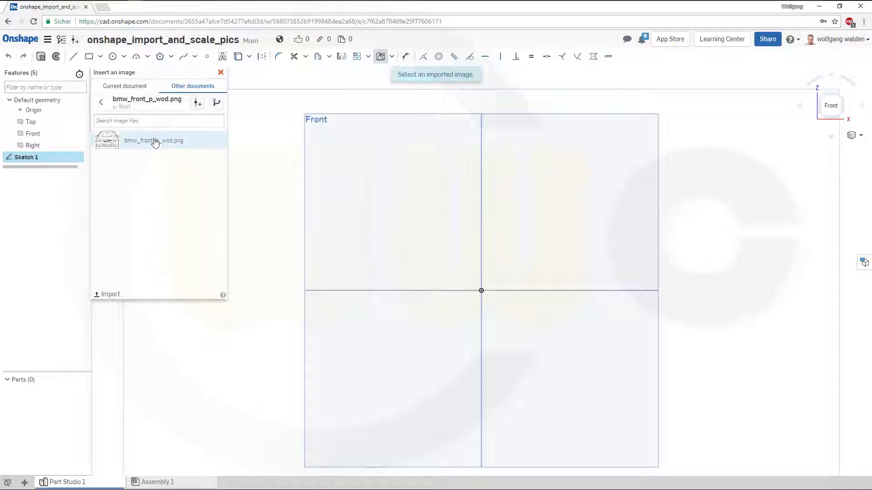
click(154, 140)
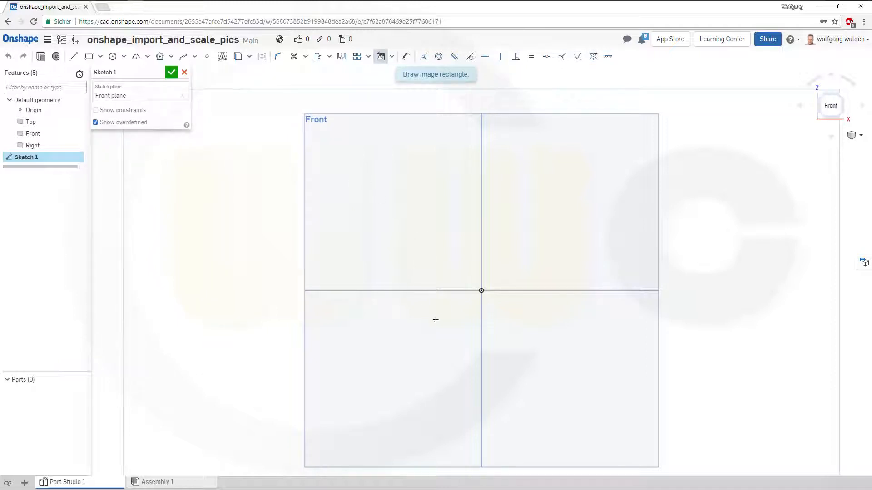
Step: Place the front-view image above the origin and set its width dimension to 200
drag(440, 194, 560, 283)
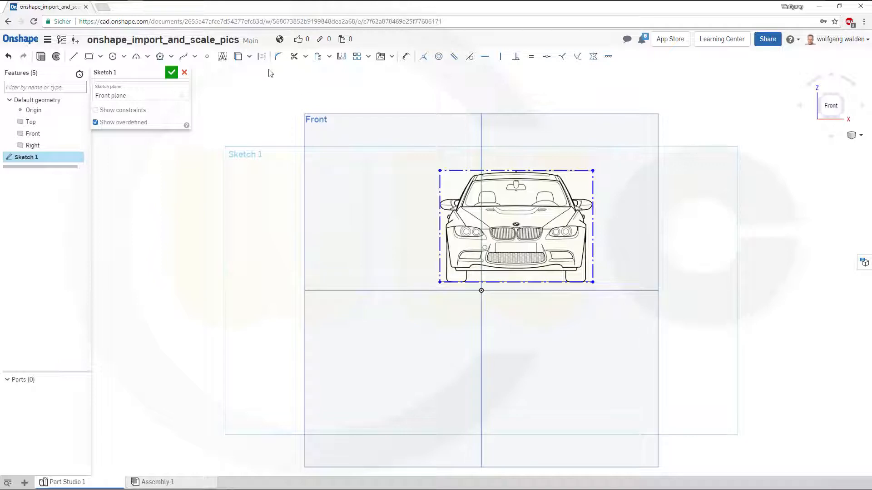
click(406, 56)
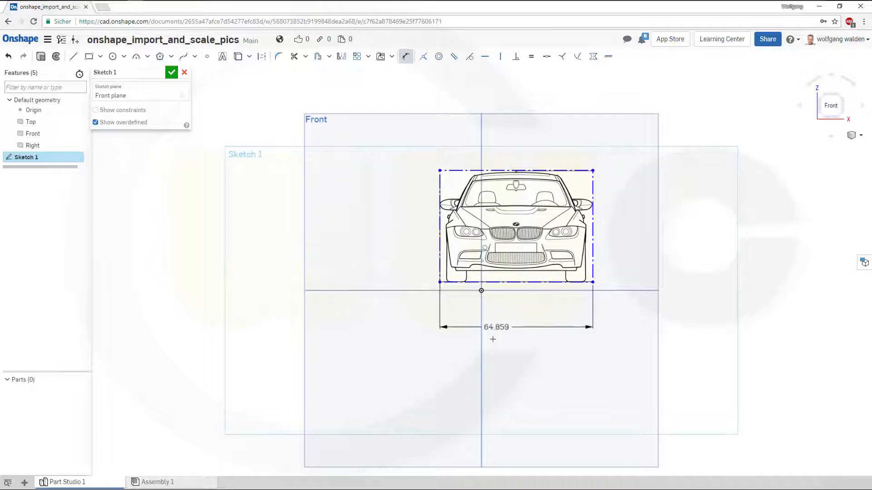
double_click(494, 327)
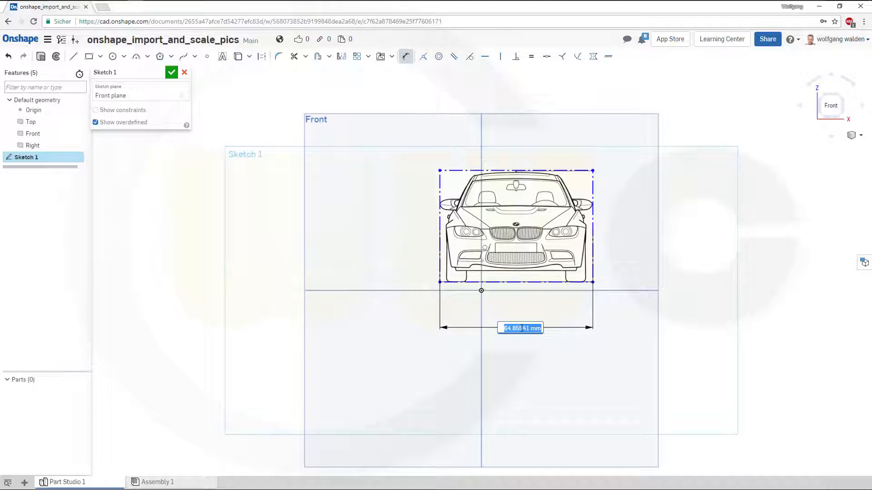
text(2005)
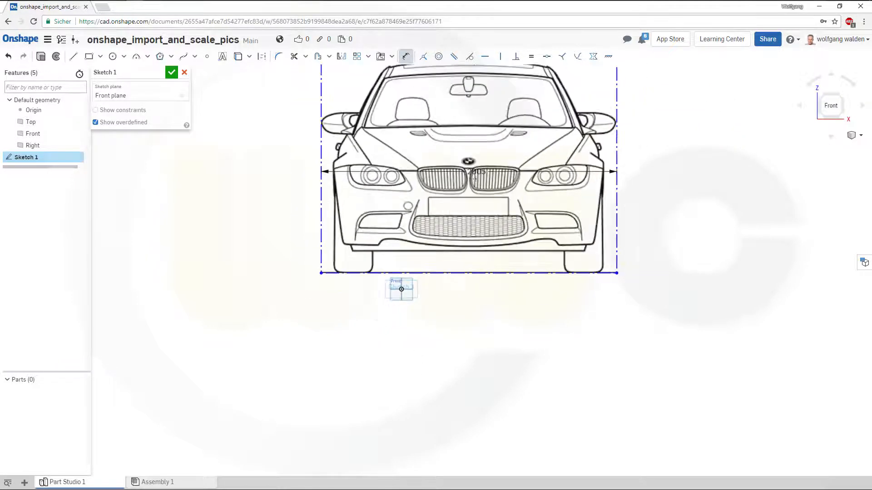
click(546, 56)
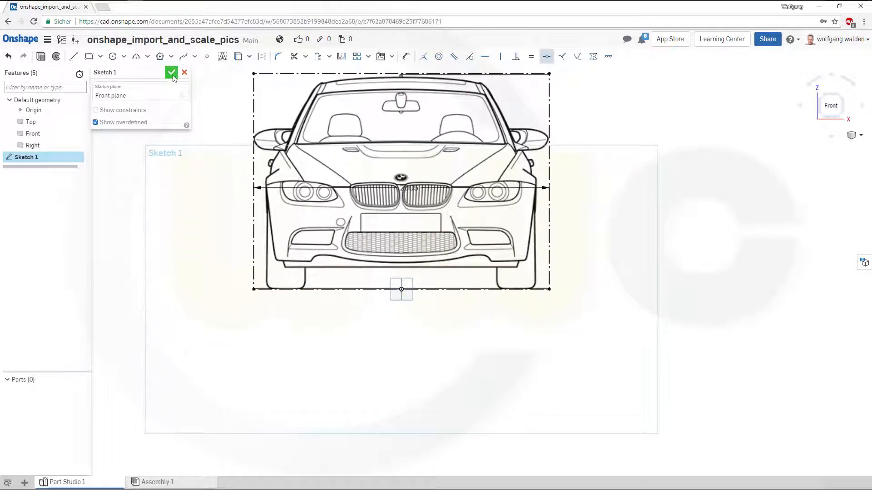
Step: Finish Sketch 1 and start Sketch 2 on the Right plane with image insertion
click(172, 73)
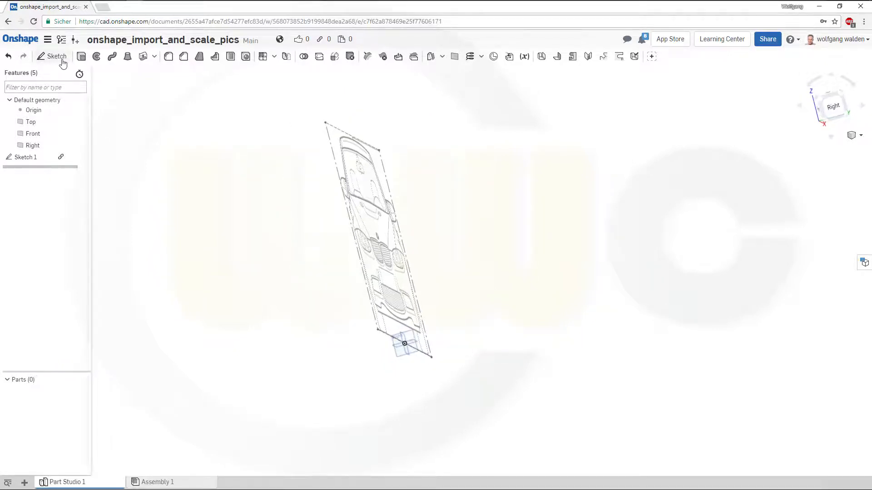
click(56, 57)
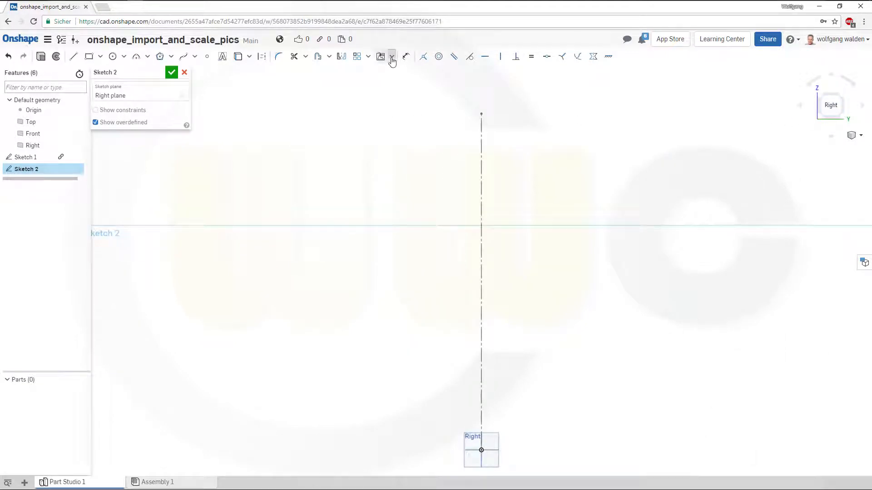
click(380, 56)
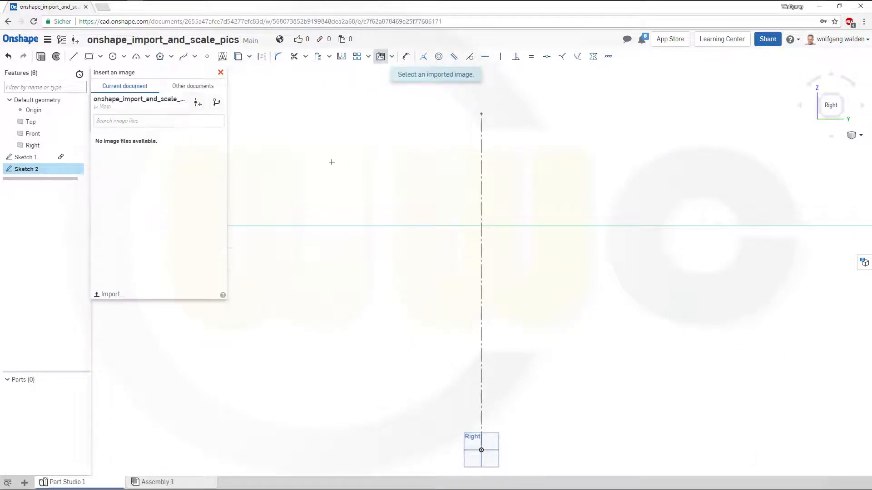
Step: Pick bmw_side_p_wod.png from Mein Onshape as the side-view image to place
click(193, 86)
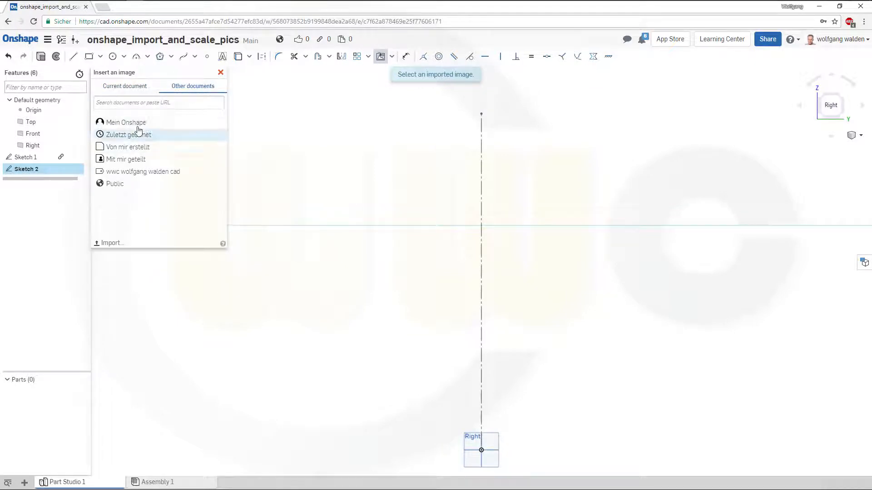
click(125, 122)
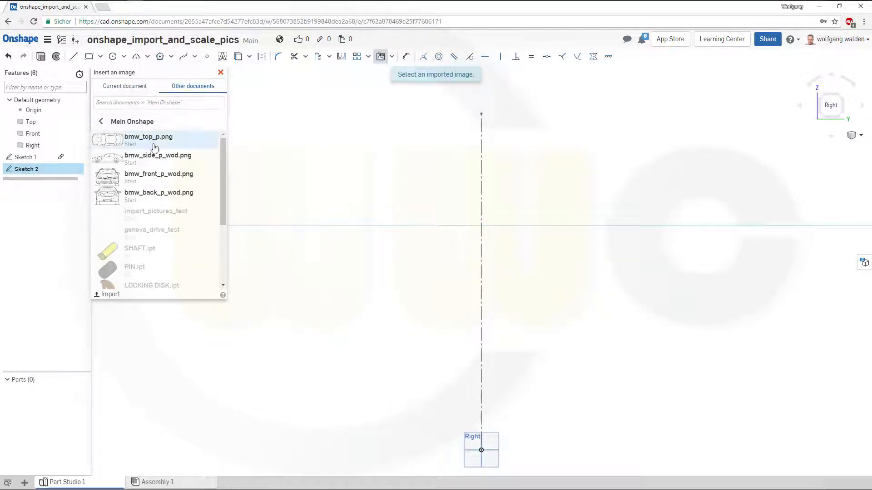
click(157, 158)
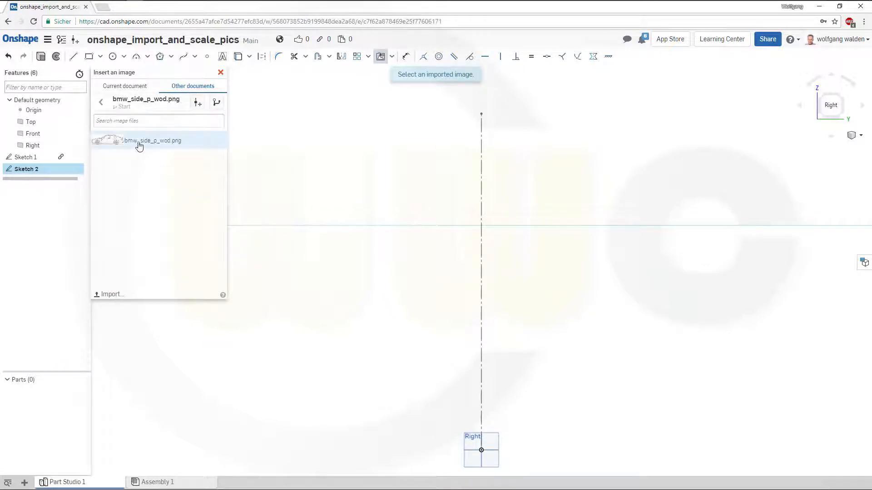
click(152, 140)
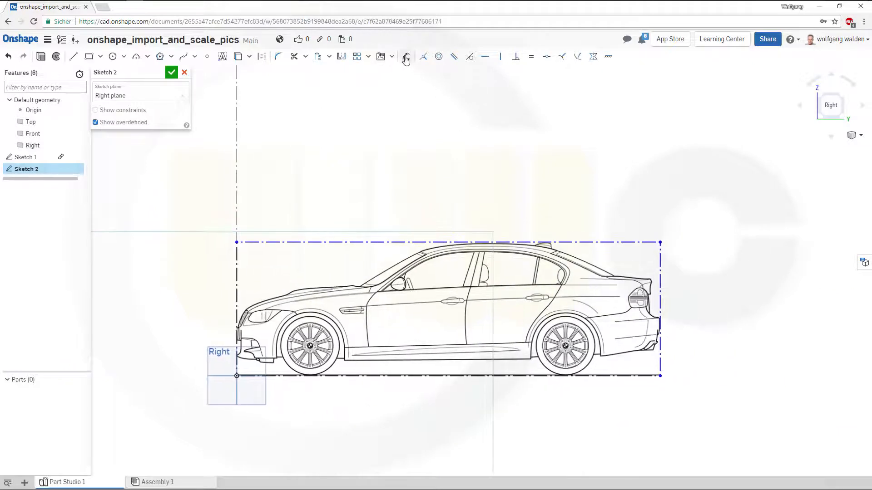
Step: Dimension the side-view image length to 4580 and finish Sketch 2
click(406, 57)
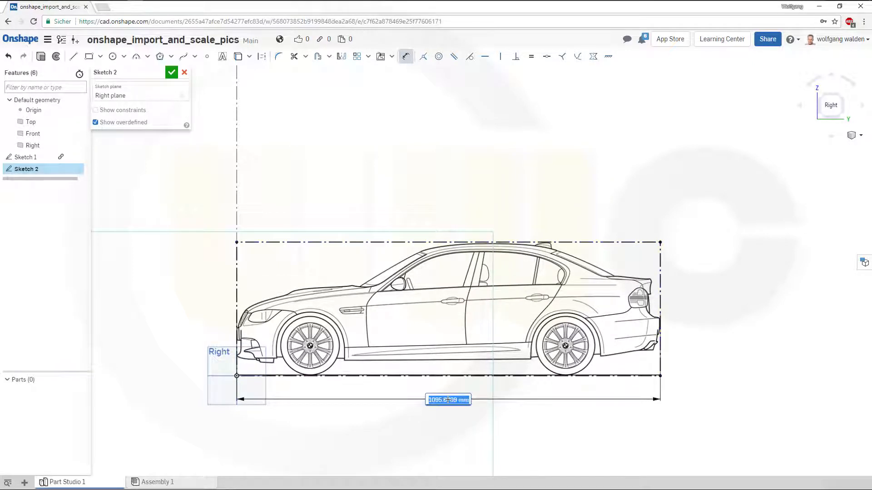
text(4580)
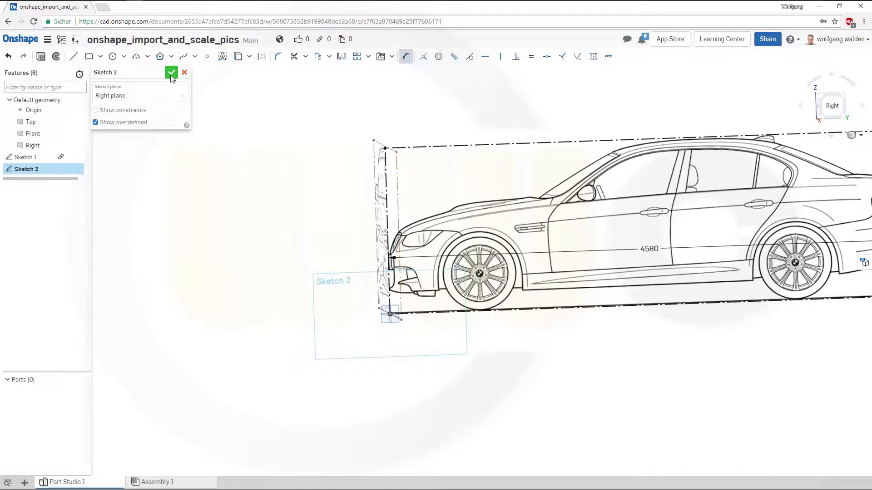
click(172, 73)
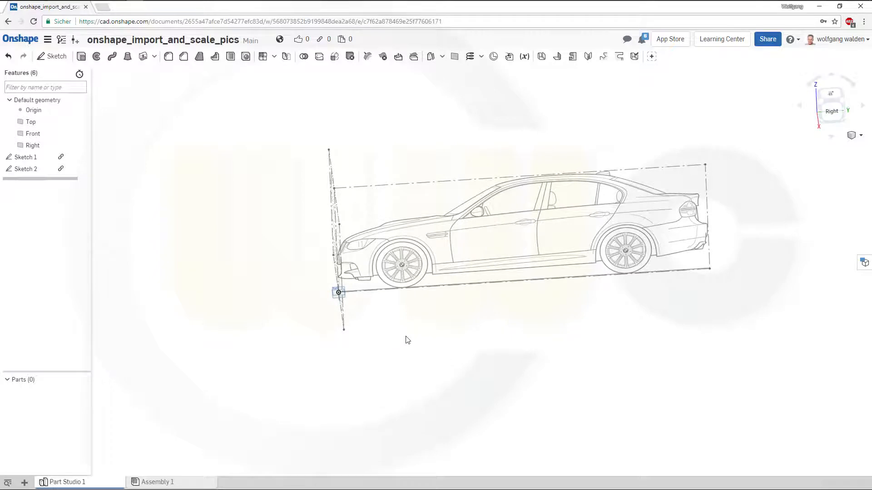
Step: Start Sketch 3 on the Top plane, viewed normal, and begin inserting an image
click(52, 56)
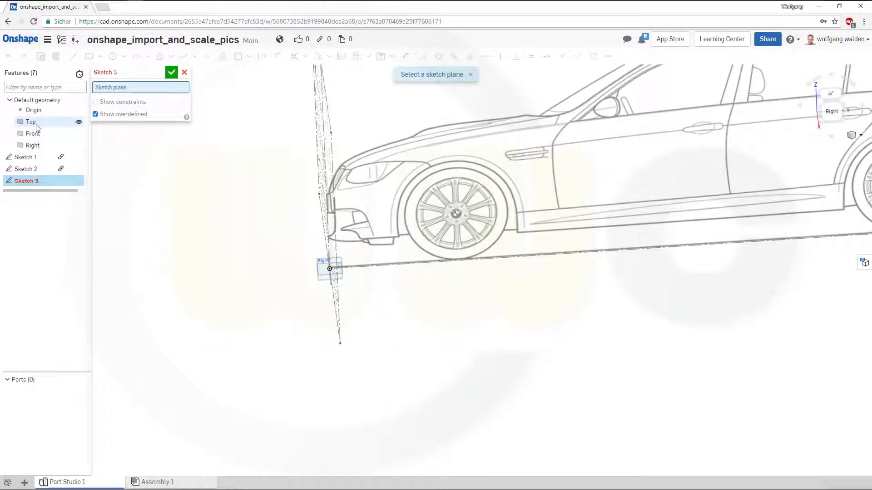
click(31, 122)
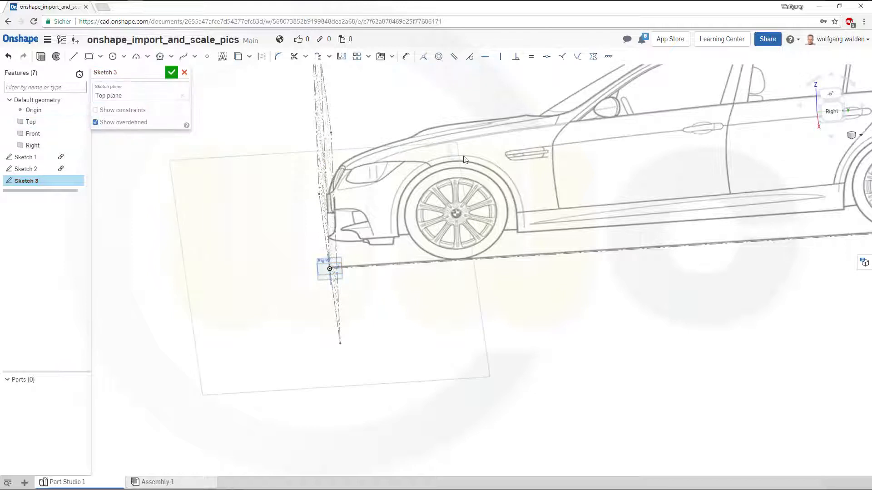
click(831, 105)
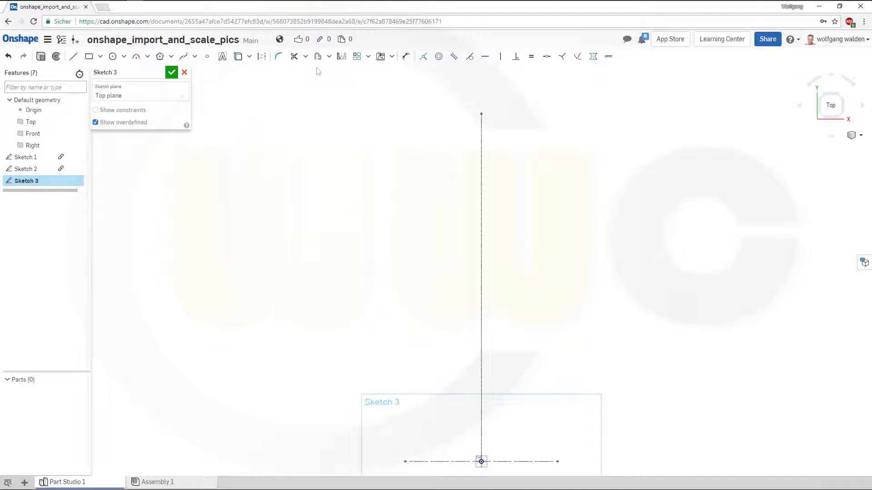
click(391, 56)
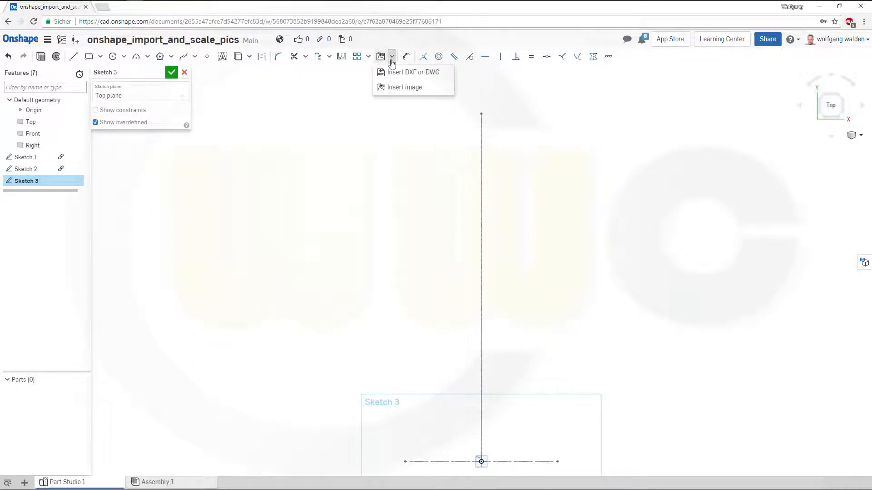
click(404, 88)
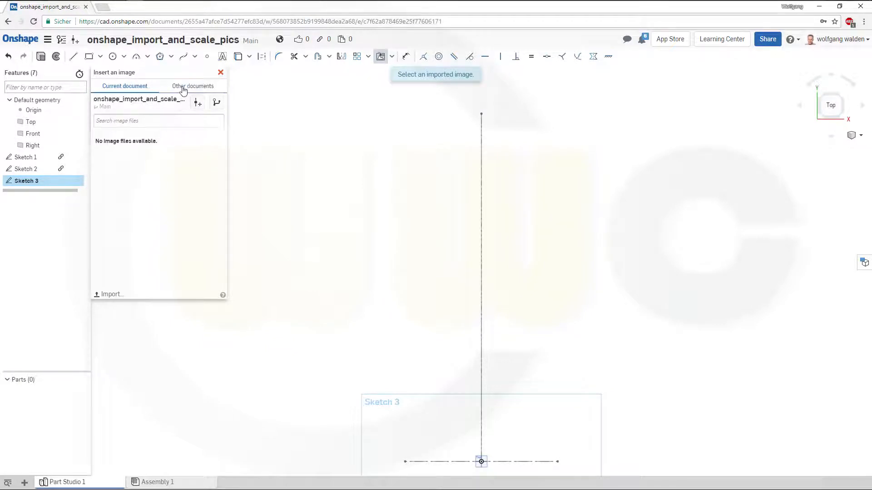
Step: Pick bmw_top_p.png from other documents as the top-view image to place
click(193, 85)
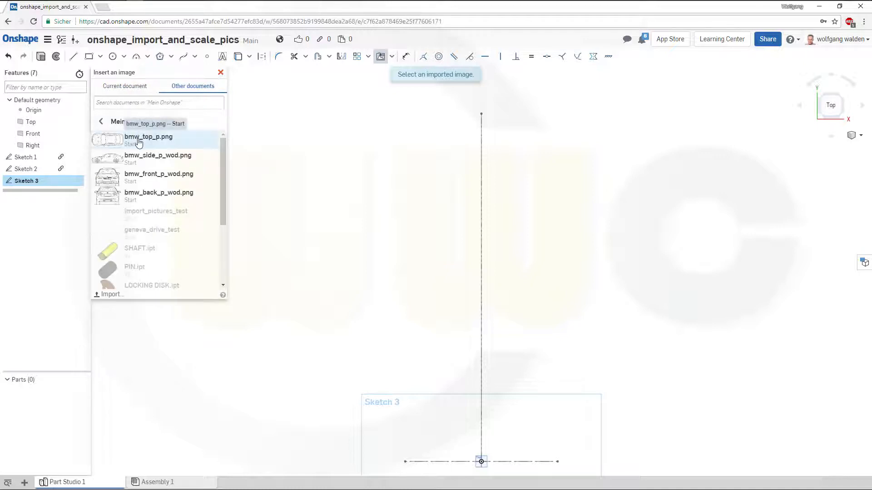
click(148, 139)
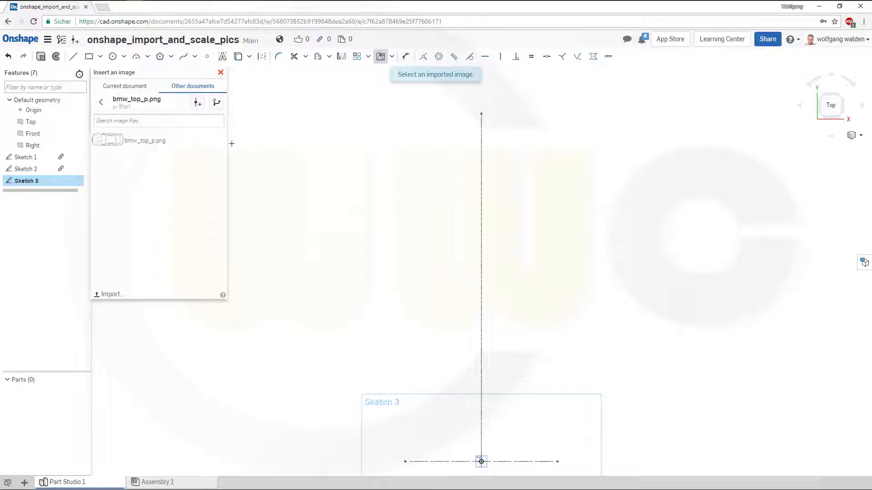
mouse_move(563, 319)
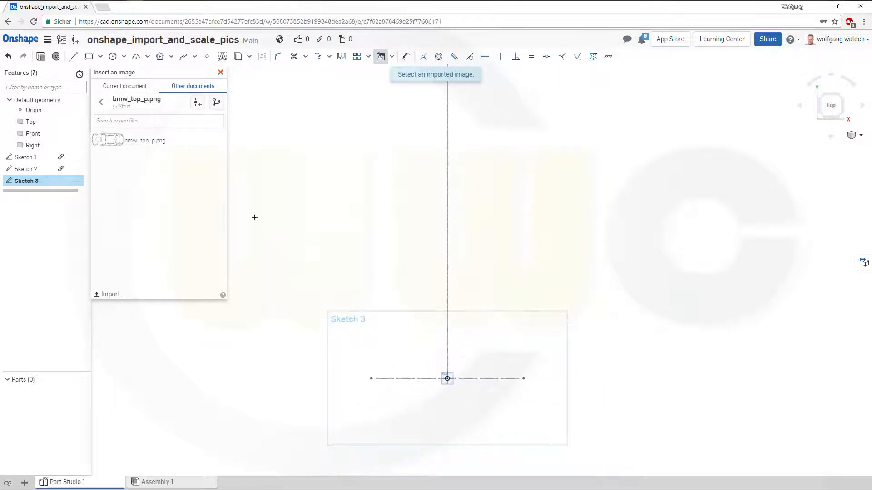
click(144, 140)
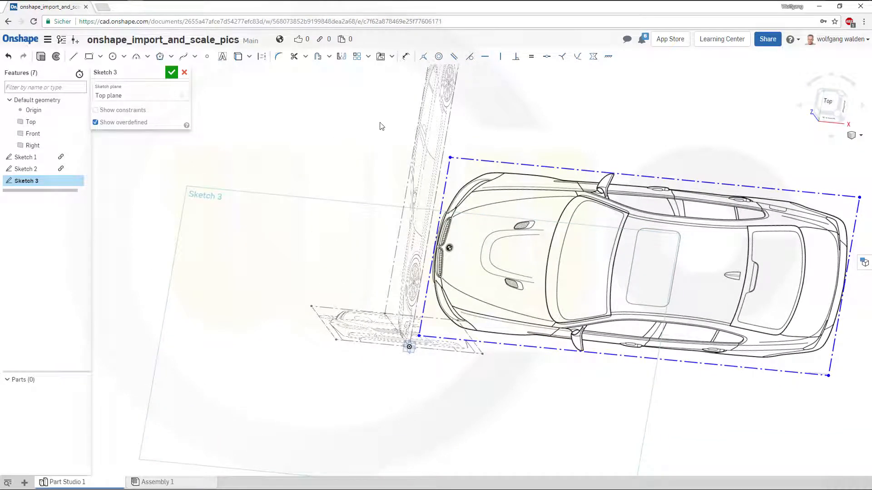
mouse_move(512, 133)
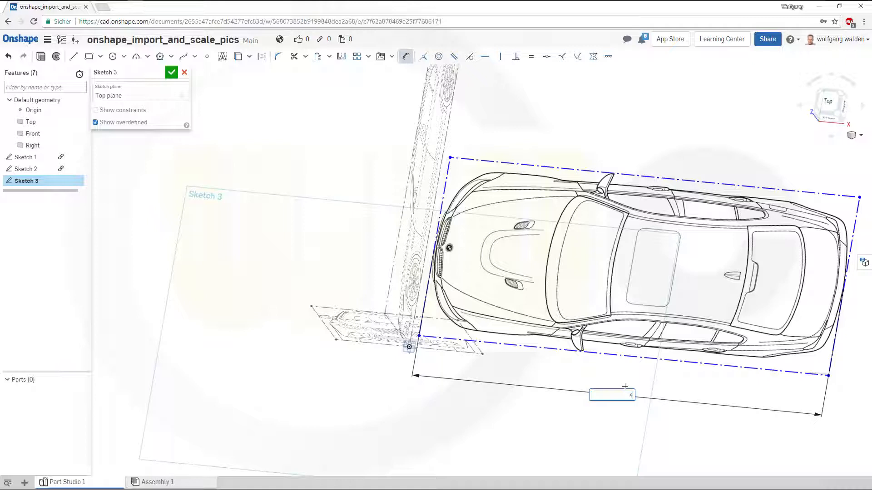
Step: Set the top-view image's long-edge dimension to 4580
text(4580)
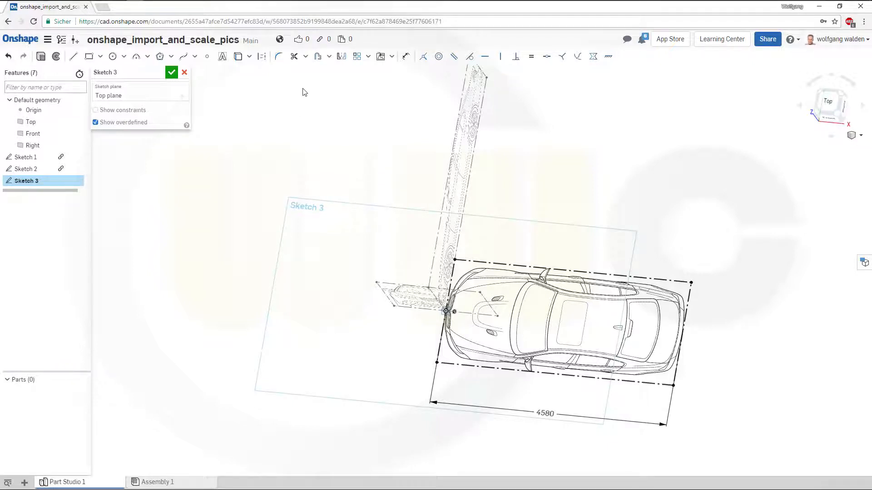
click(328, 56)
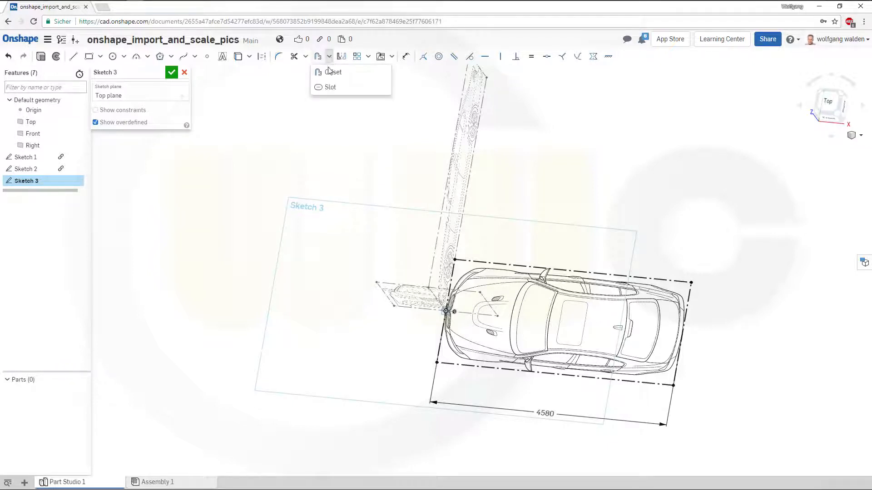
click(368, 56)
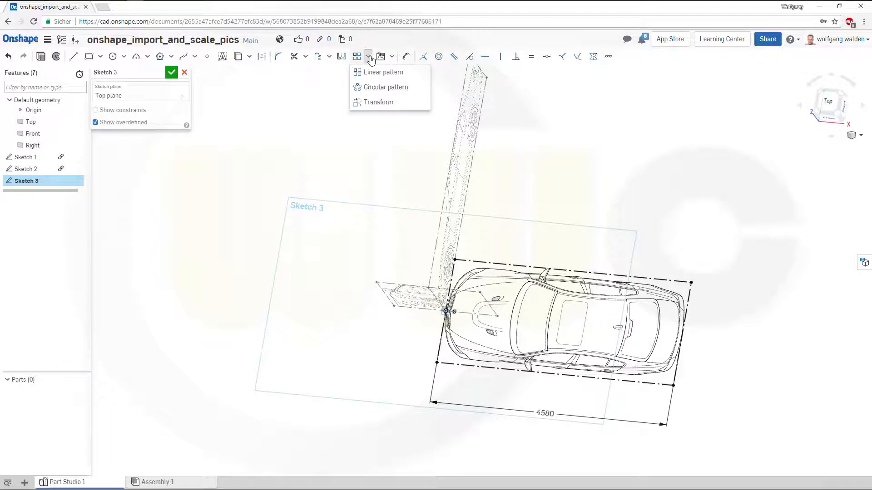
click(359, 130)
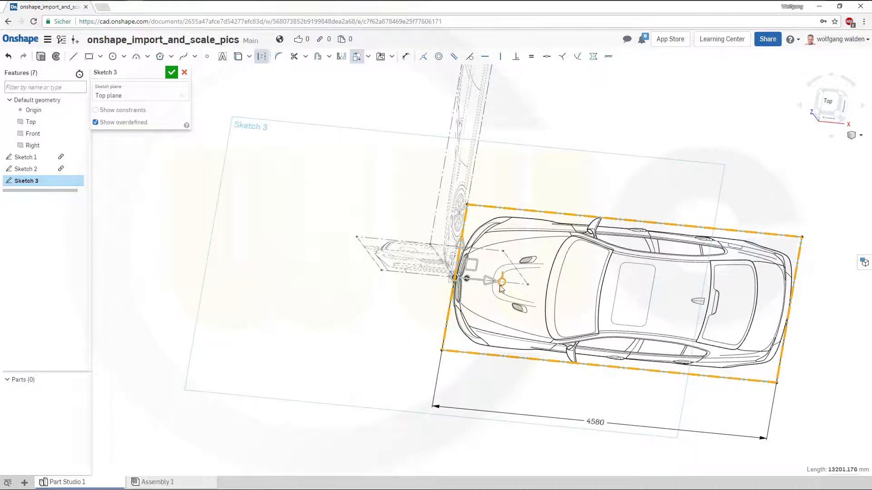
drag(500, 286, 489, 241)
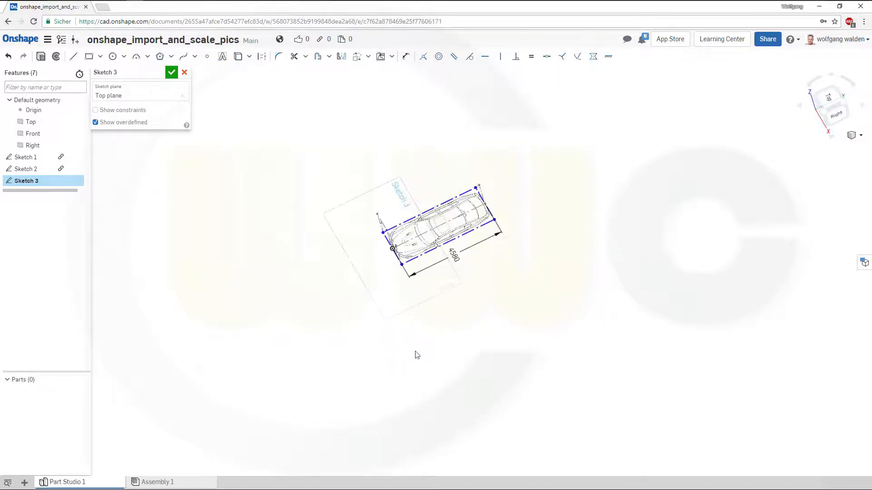
click(172, 73)
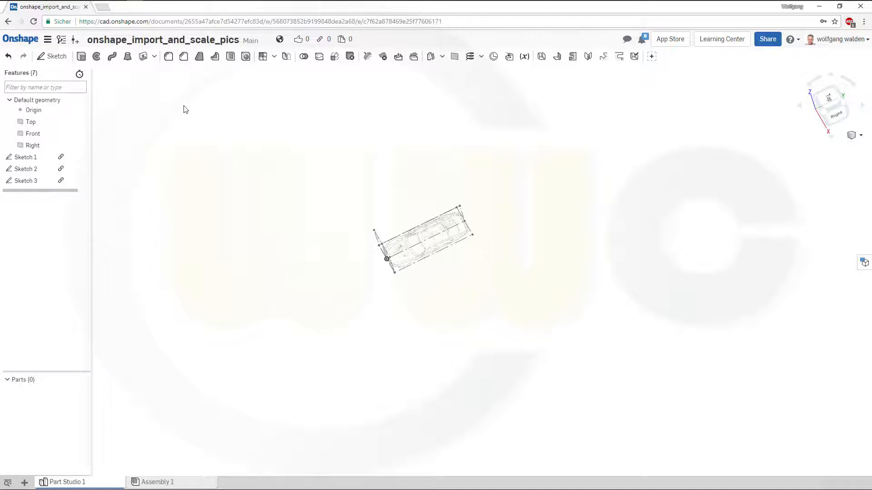
mouse_move(454, 57)
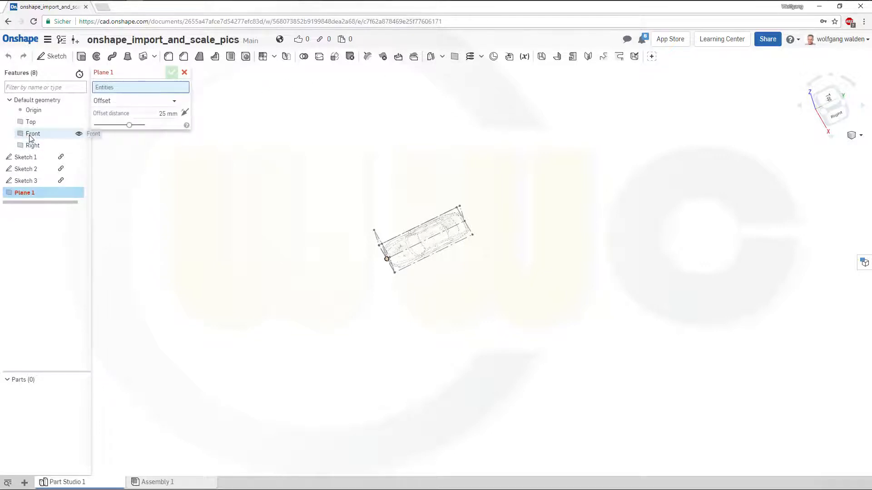
Step: Create Plane 1 offset 4580 mm from the Front plane in the opposite direction
click(33, 134)
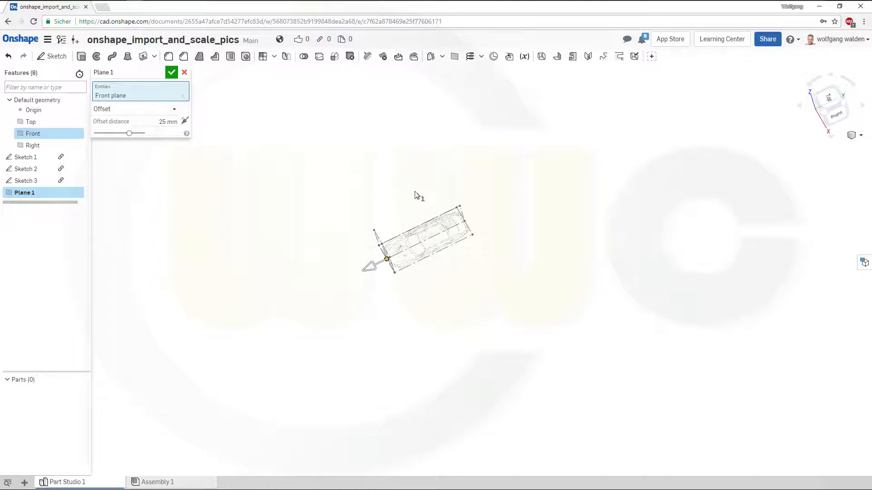
mouse_move(545, 164)
text(-4580)
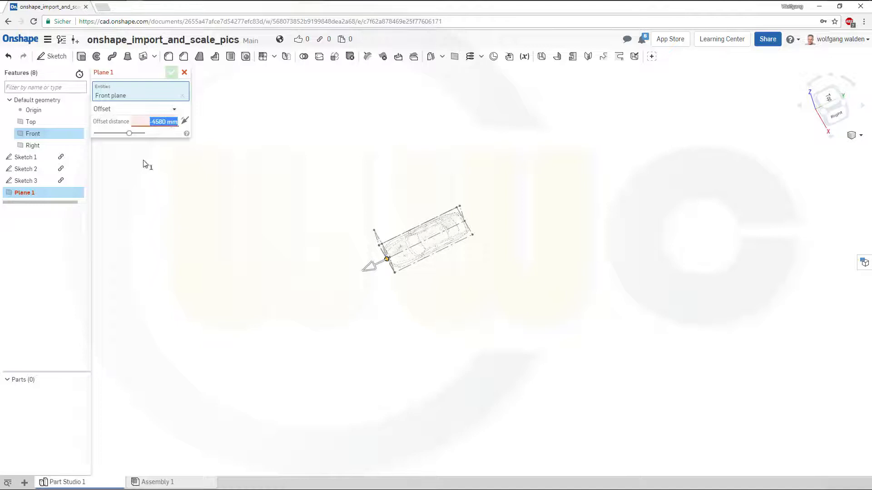
click(163, 120)
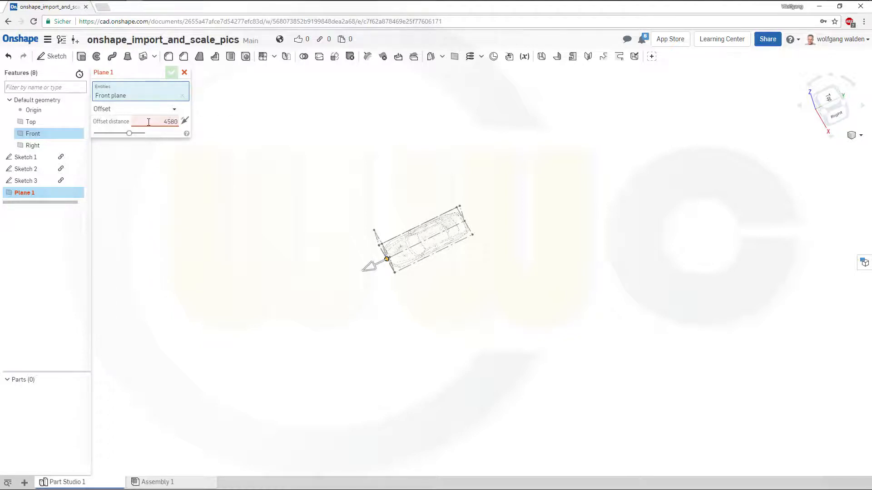
mouse_move(185, 120)
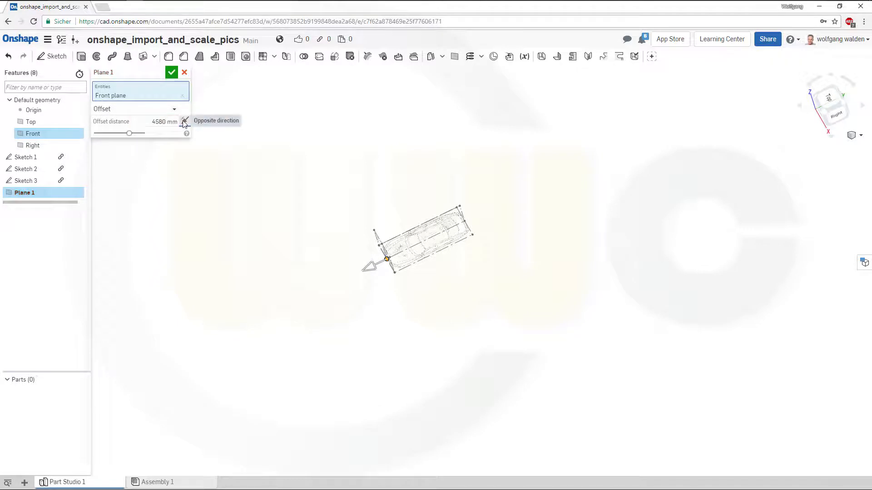
click(185, 120)
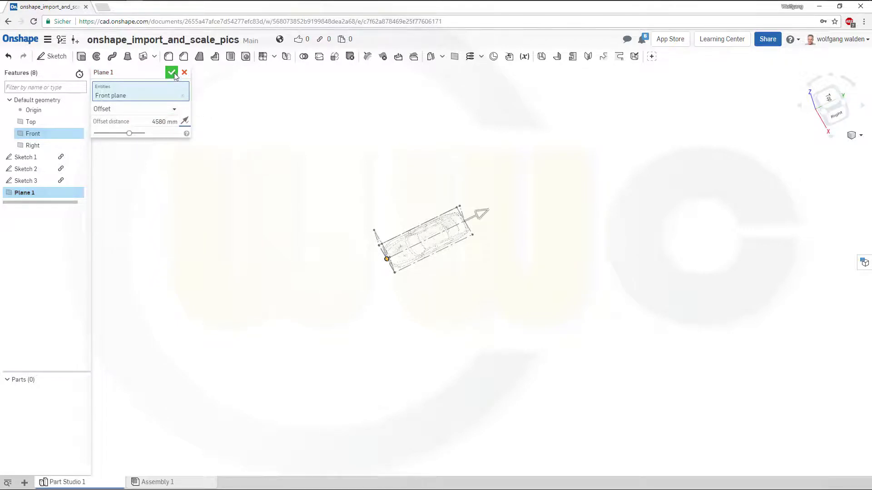
click(171, 73)
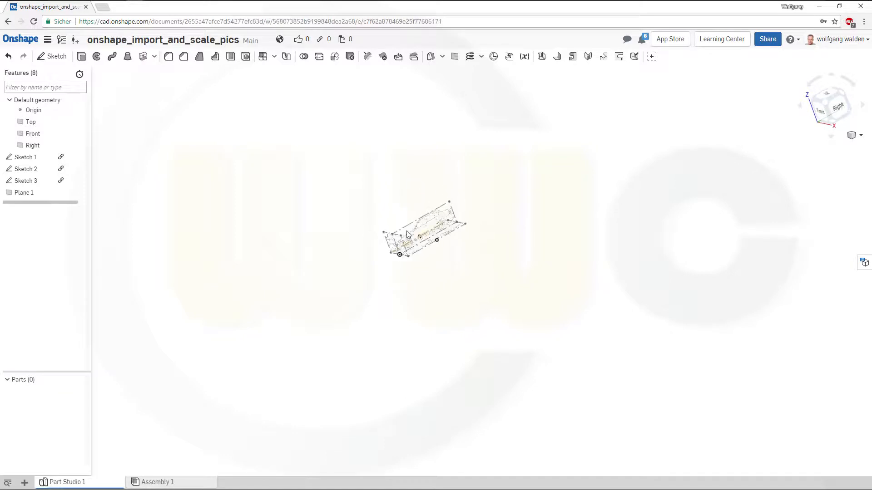
Step: Reorder Plane 1 before the sketches in the feature list and start Sketch 4 on it
click(24, 192)
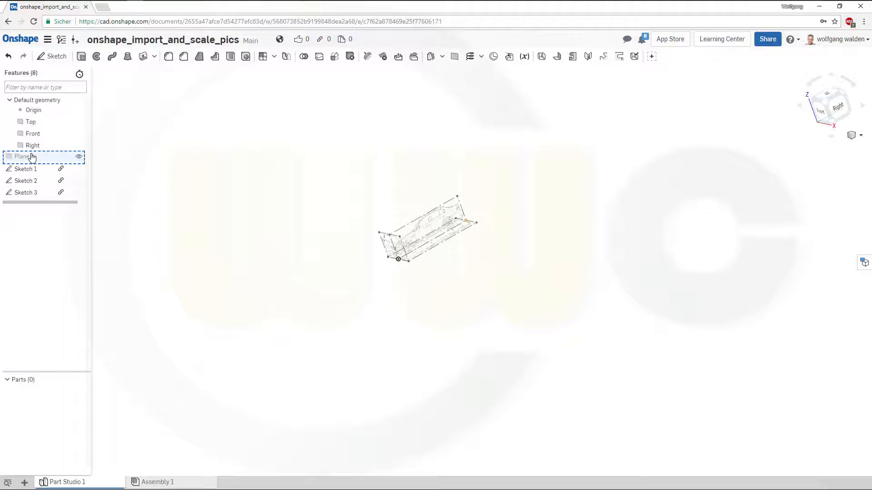
click(26, 157)
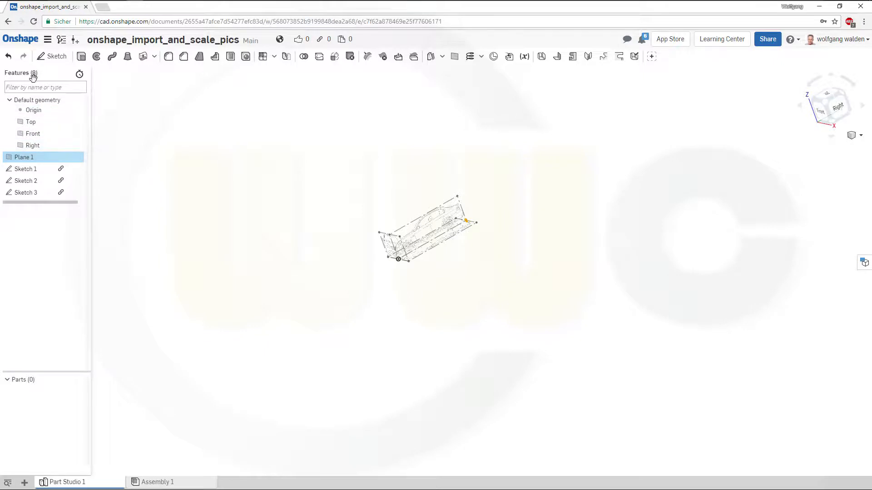
click(53, 55)
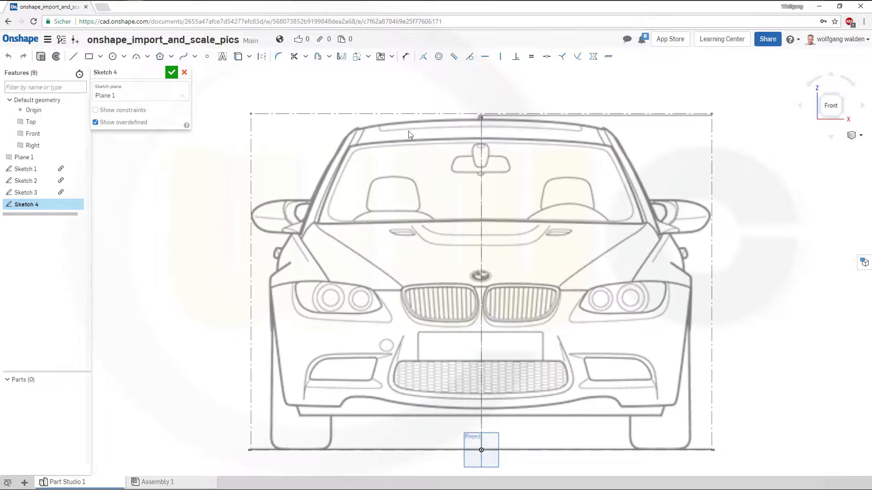
Step: Insert the BMW back-view image from Mein Onshape, dimension its width to 2005 and close the sketch
click(392, 55)
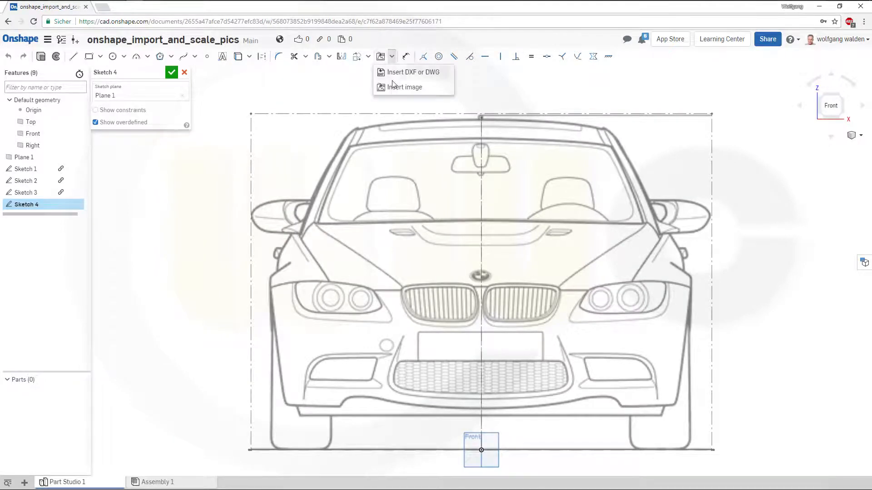
click(404, 87)
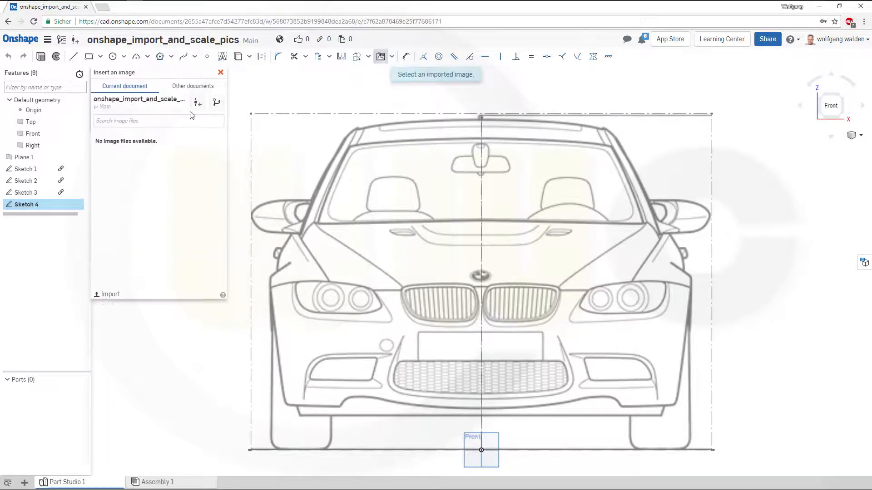
click(192, 86)
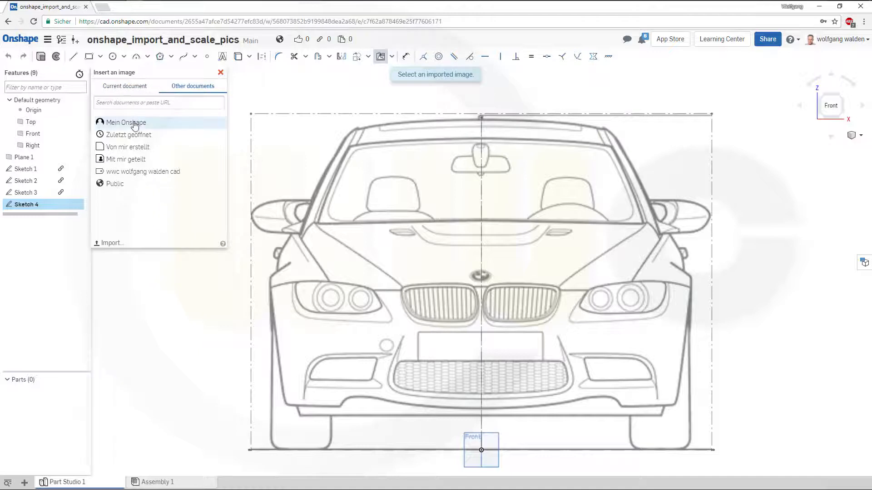
click(126, 122)
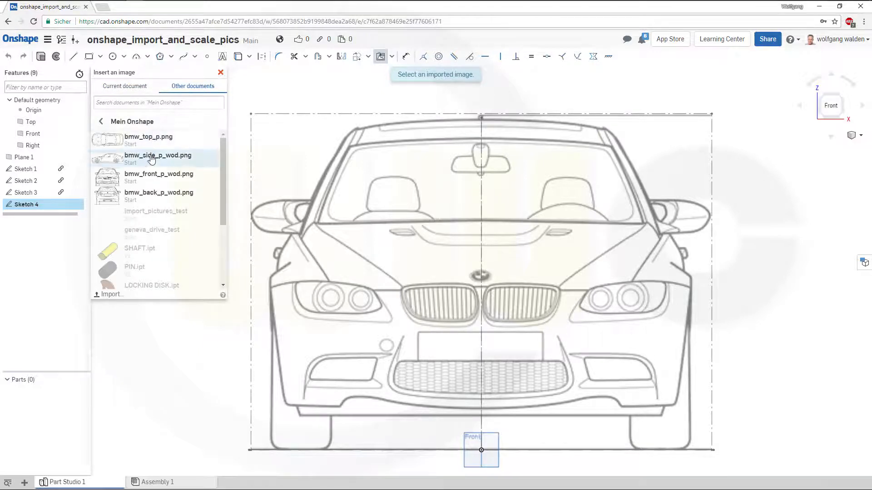
click(159, 192)
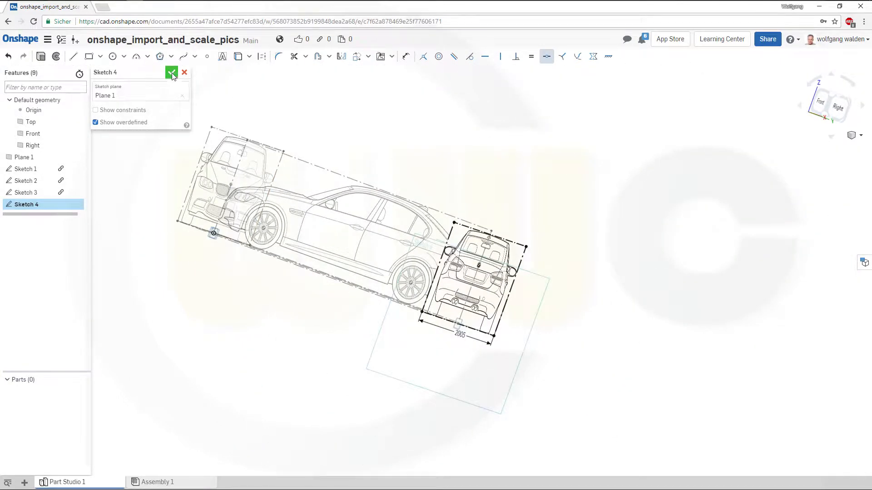
click(171, 72)
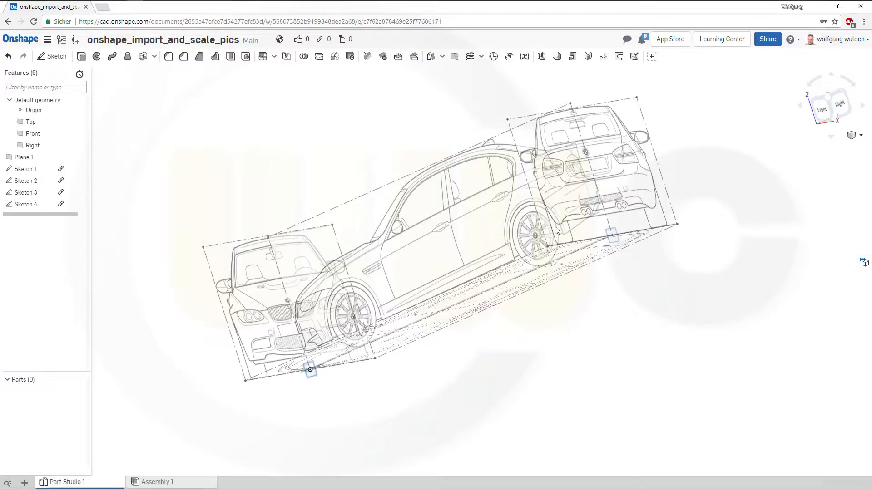
mouse_move(558, 231)
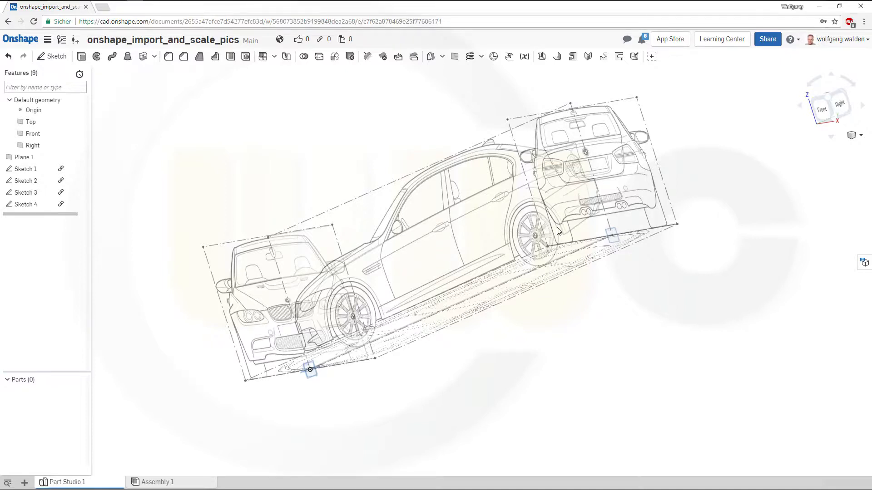